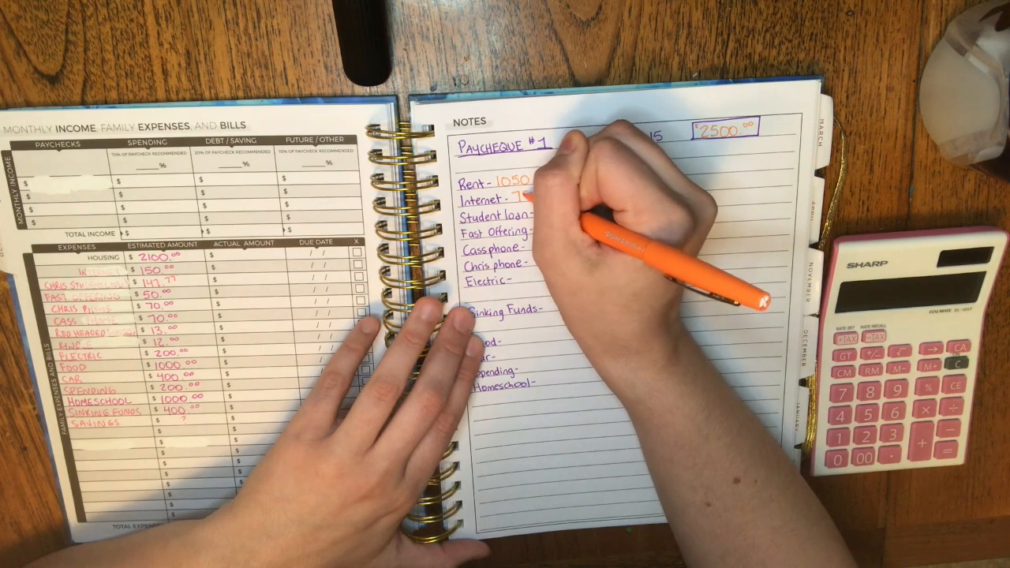
type("Oct.1 - Oct.15")
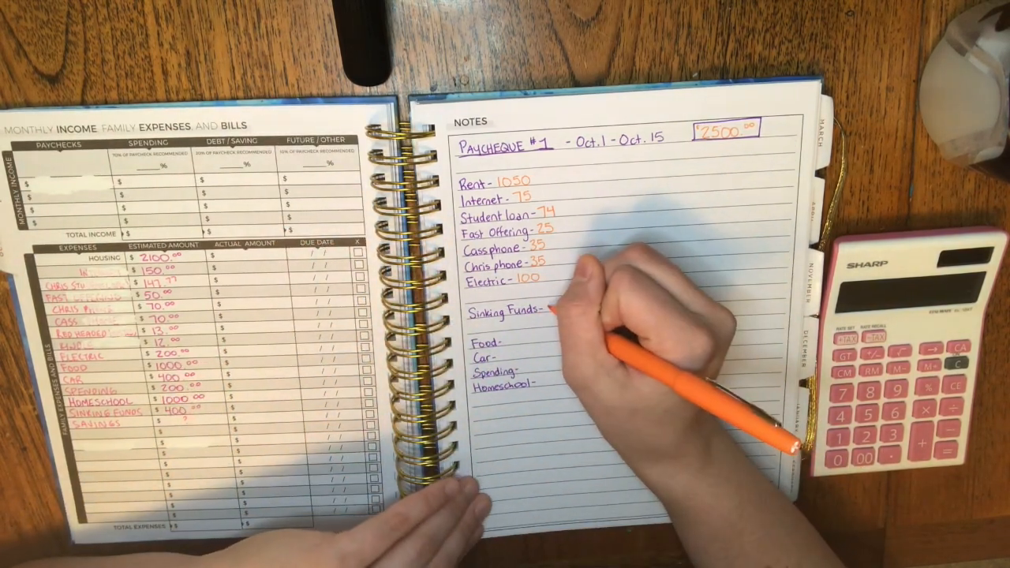
type("400.00")
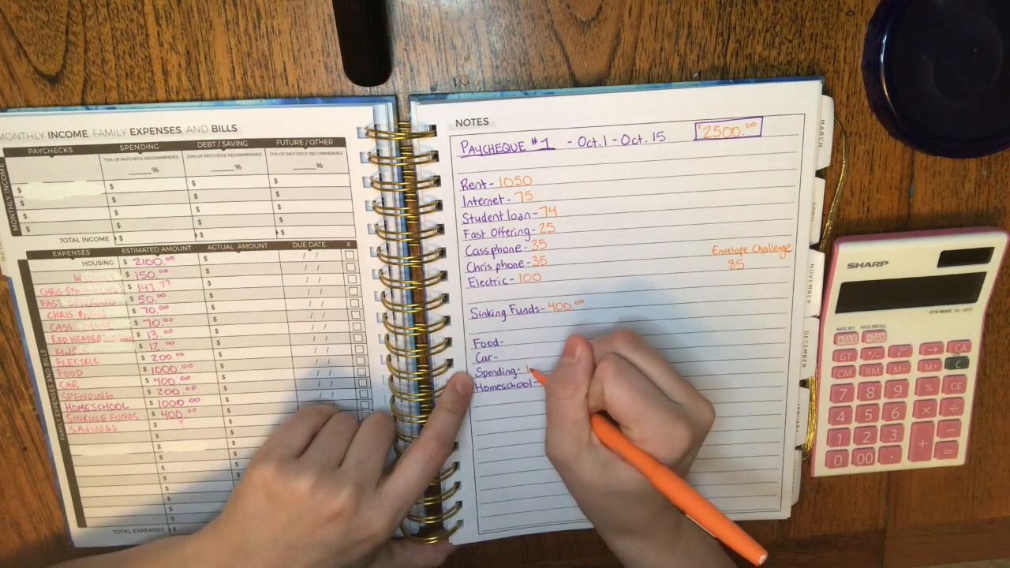
type("100")
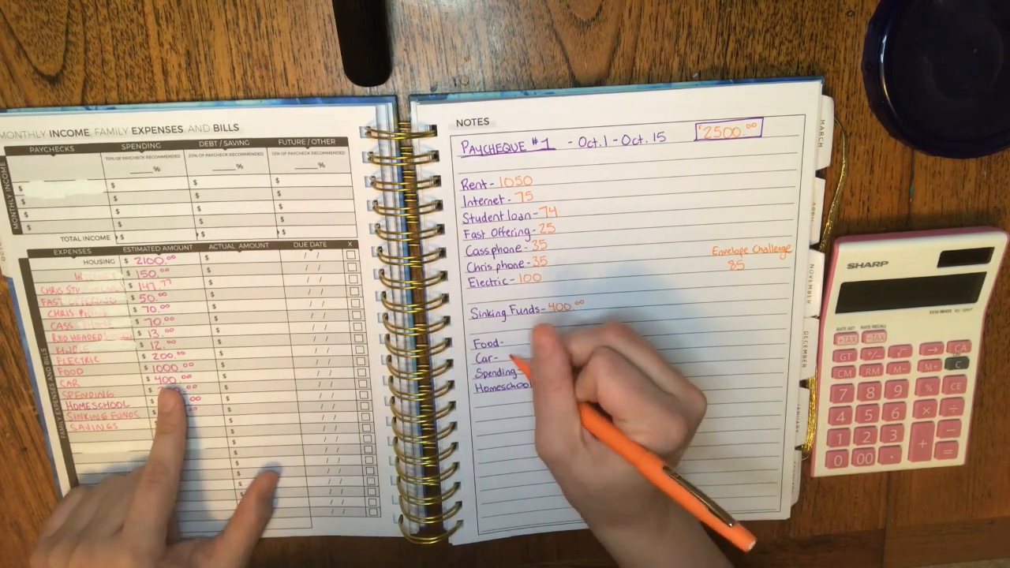
type("200.00")
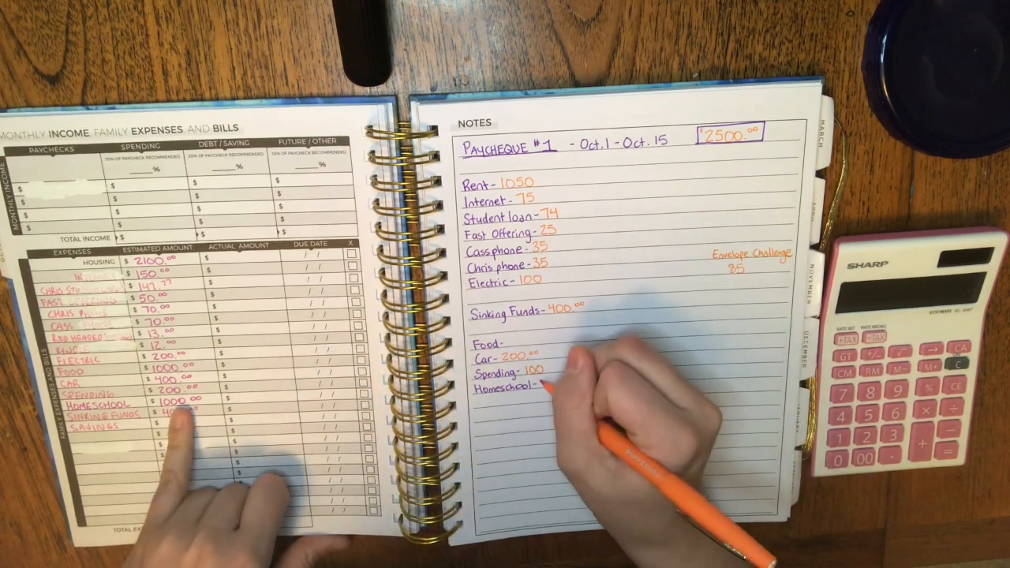
type("10")
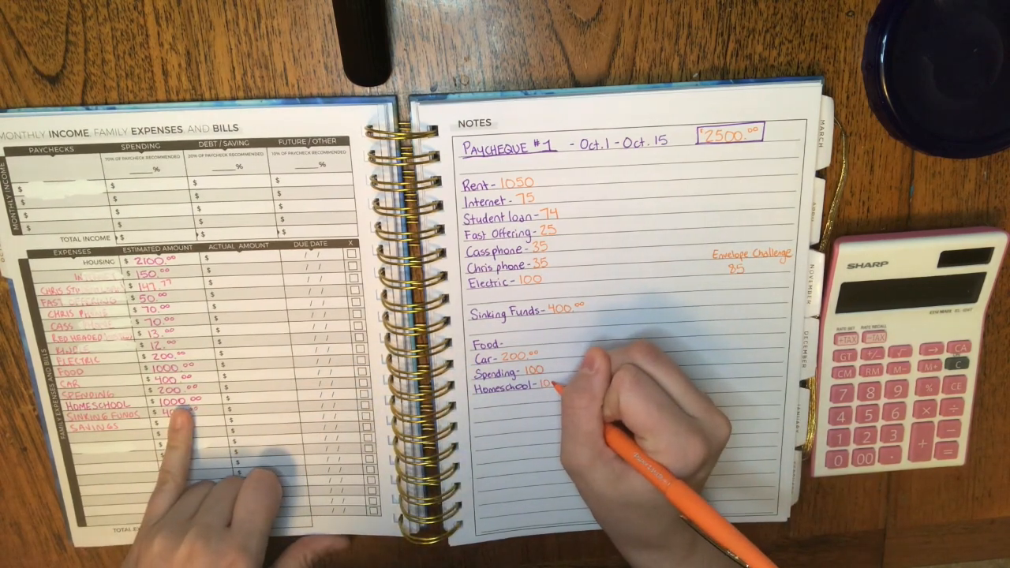